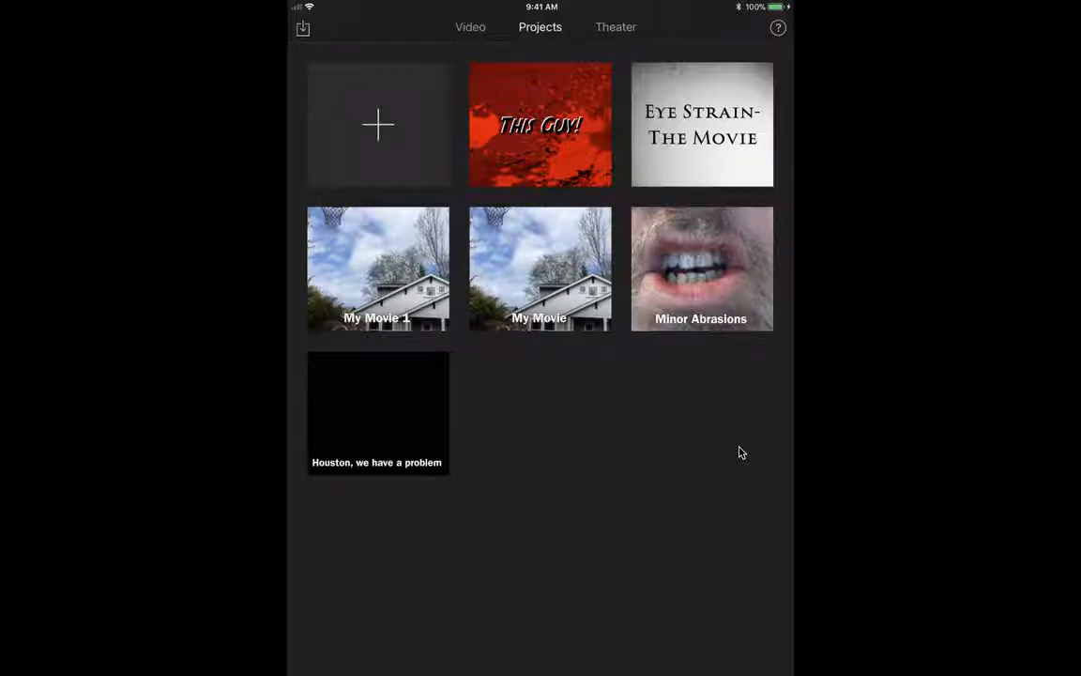
Step: Start a new project from the + tile as a Trailer using the Scary template
click(377, 124)
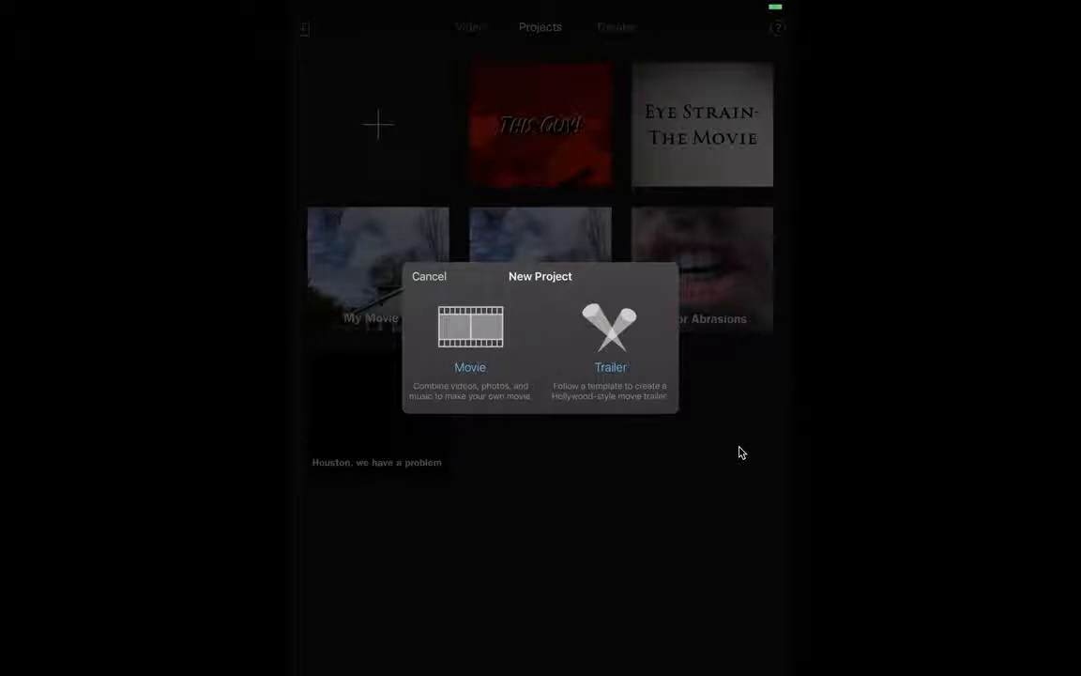
click(610, 343)
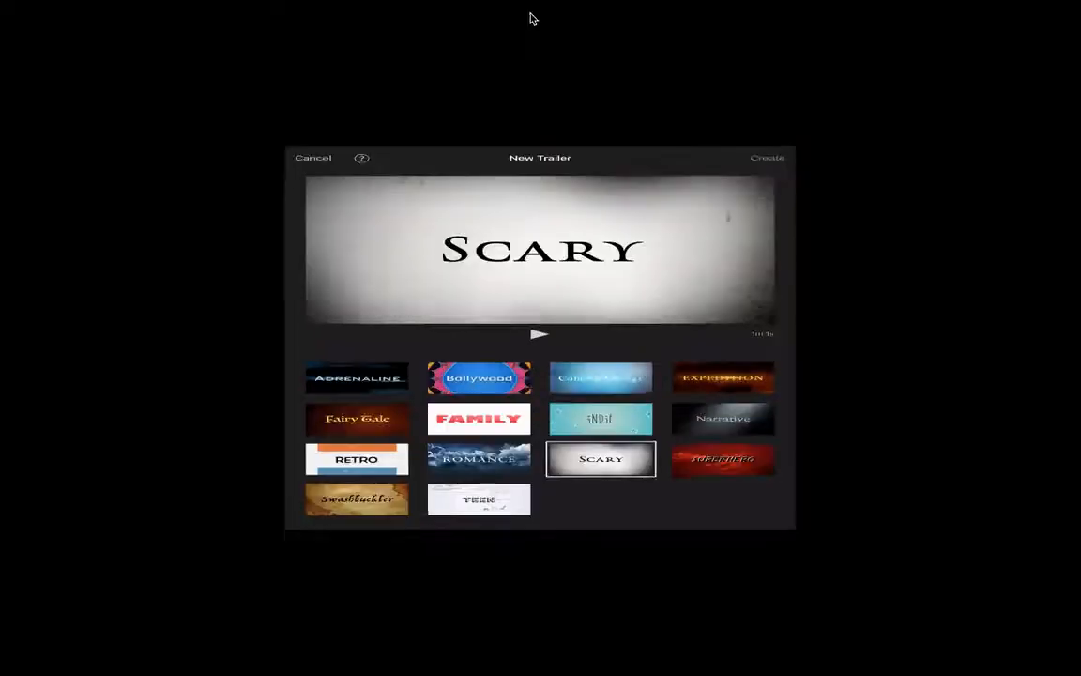
Step: Create the Scary trailer and set its Outline movie name to 'Eye Strain'
click(768, 157)
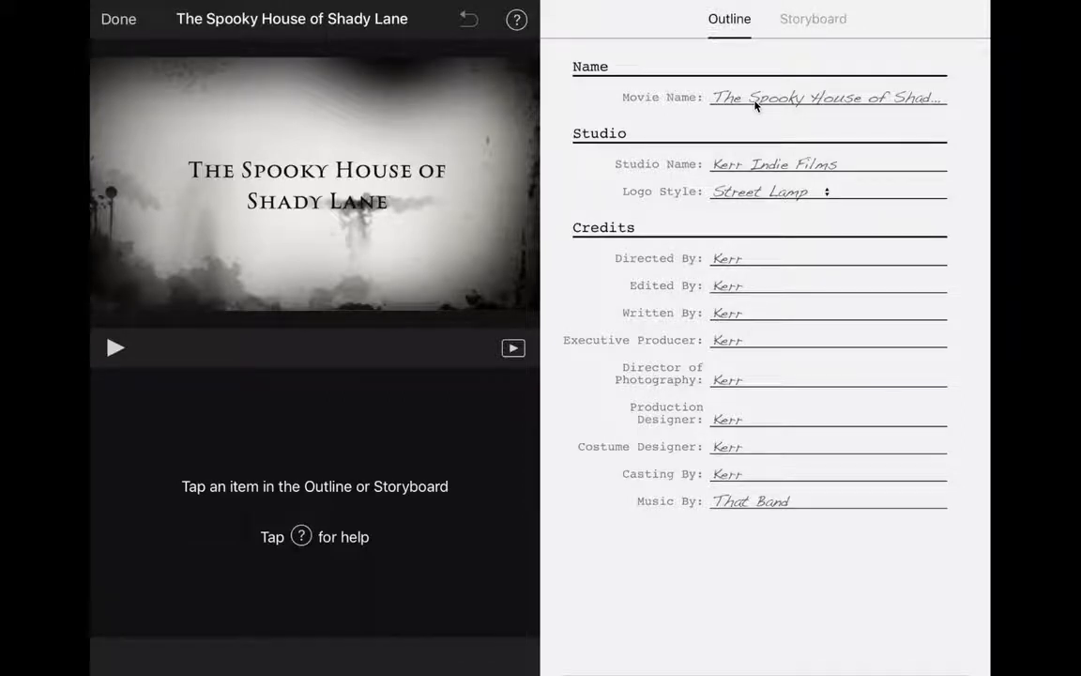
click(827, 97)
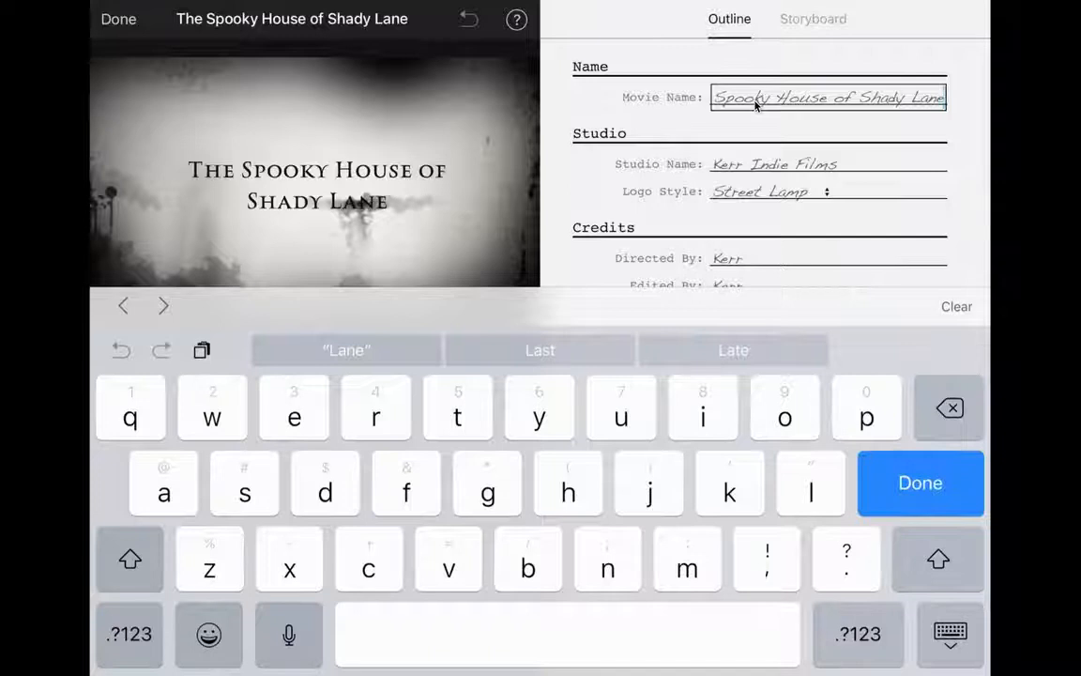
text(The Spooky House of)
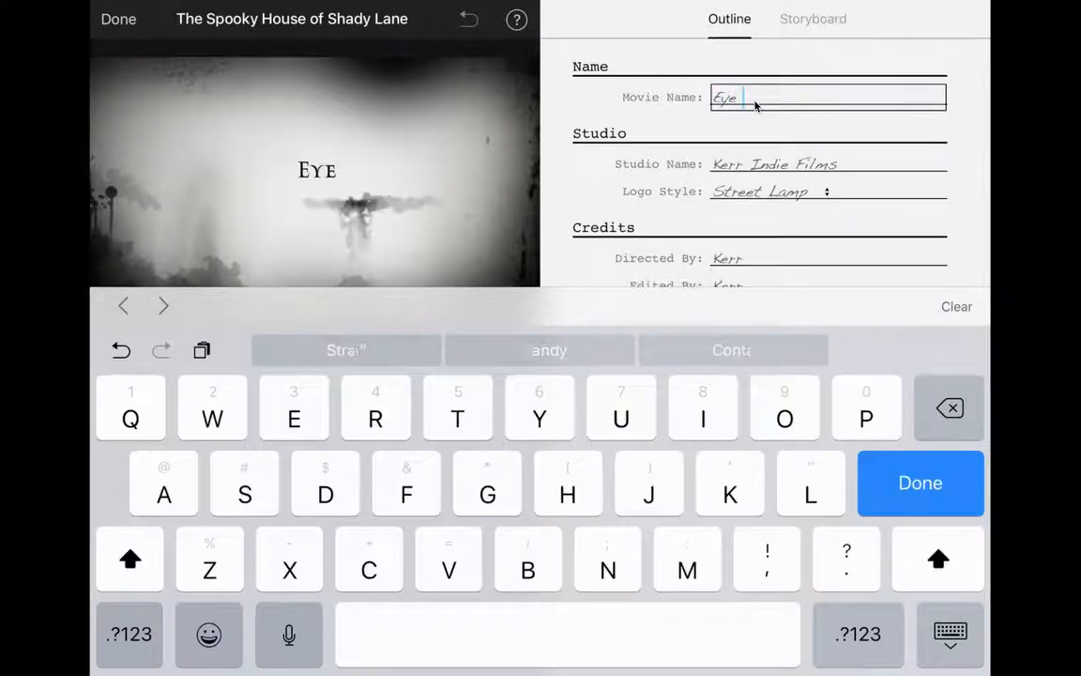
text(Stra)
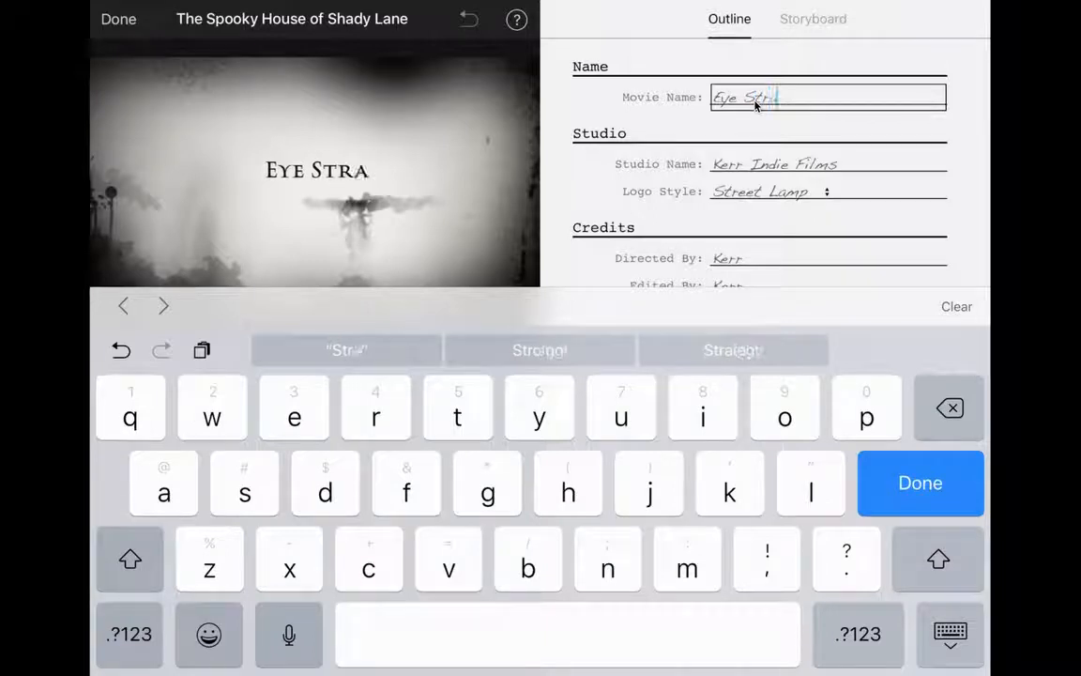
click(920, 483)
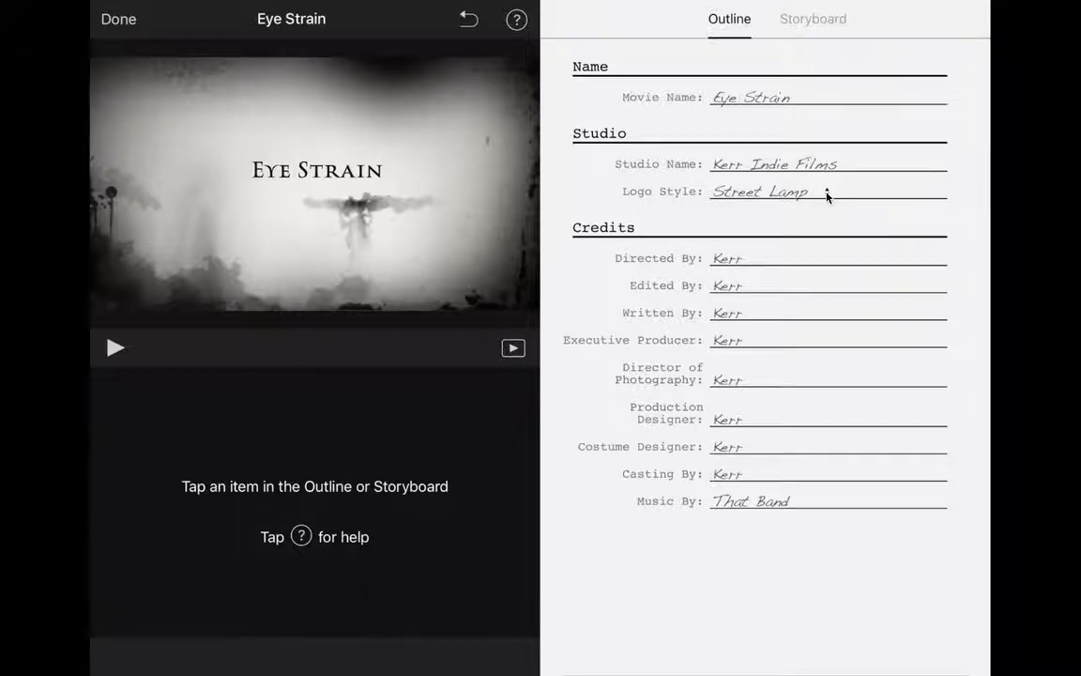
Step: Keep Street Lamp as the studio logo style and go to the Storyboard
click(826, 191)
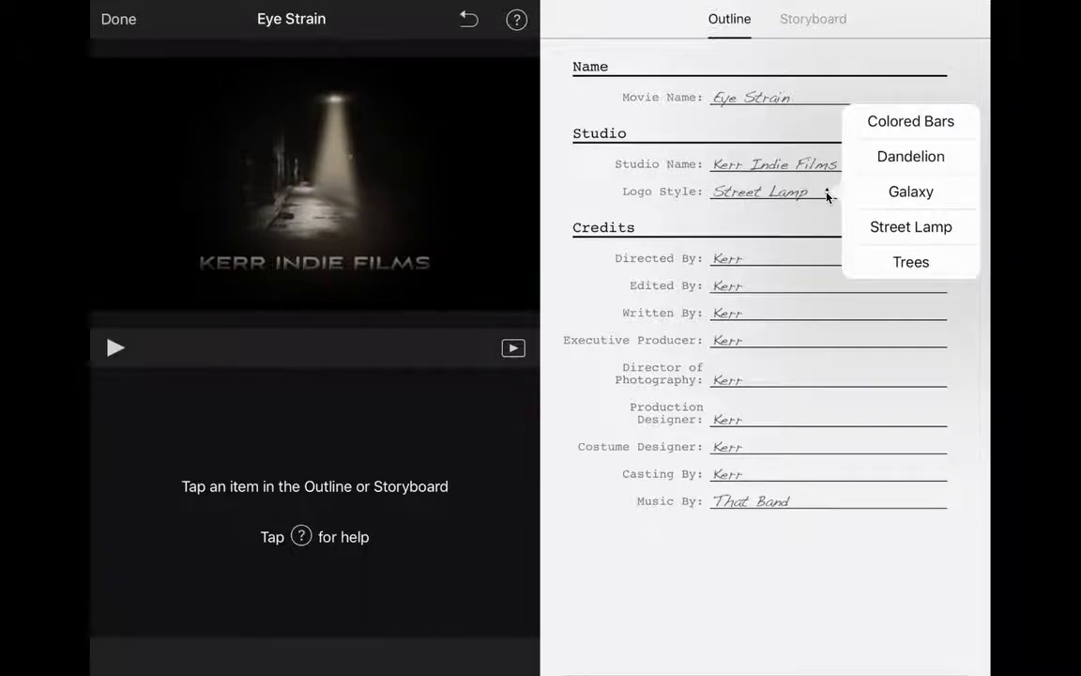
click(812, 19)
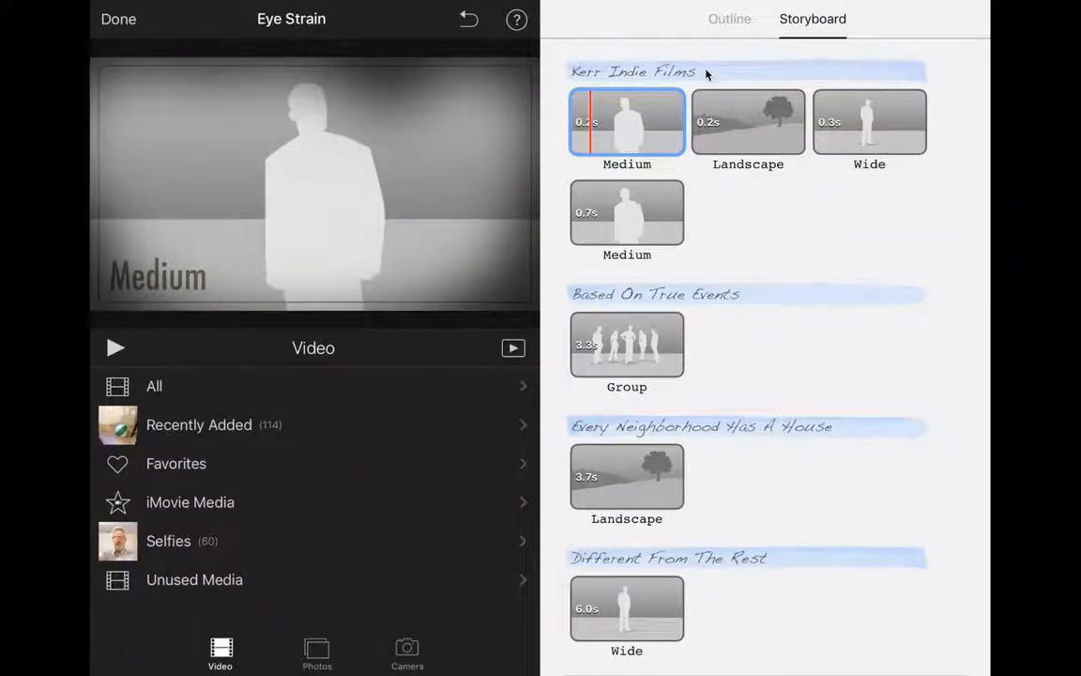
Step: Select the first Medium shot and switch the media browser to the live Camera
click(638, 71)
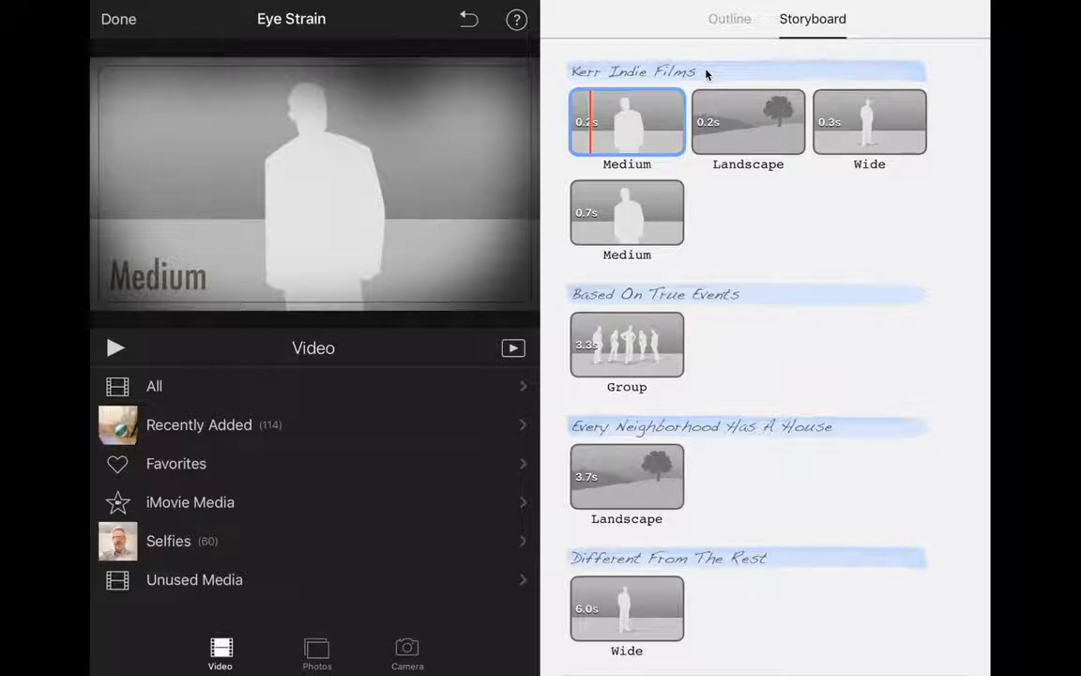
mouse_move(440, 465)
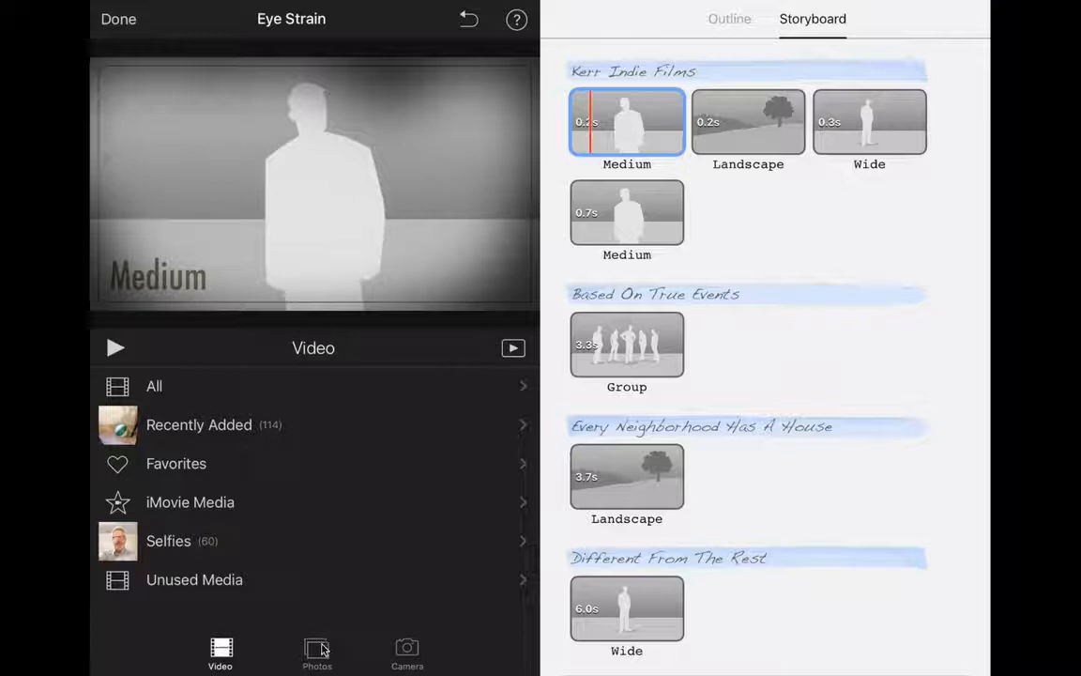
mouse_move(404, 640)
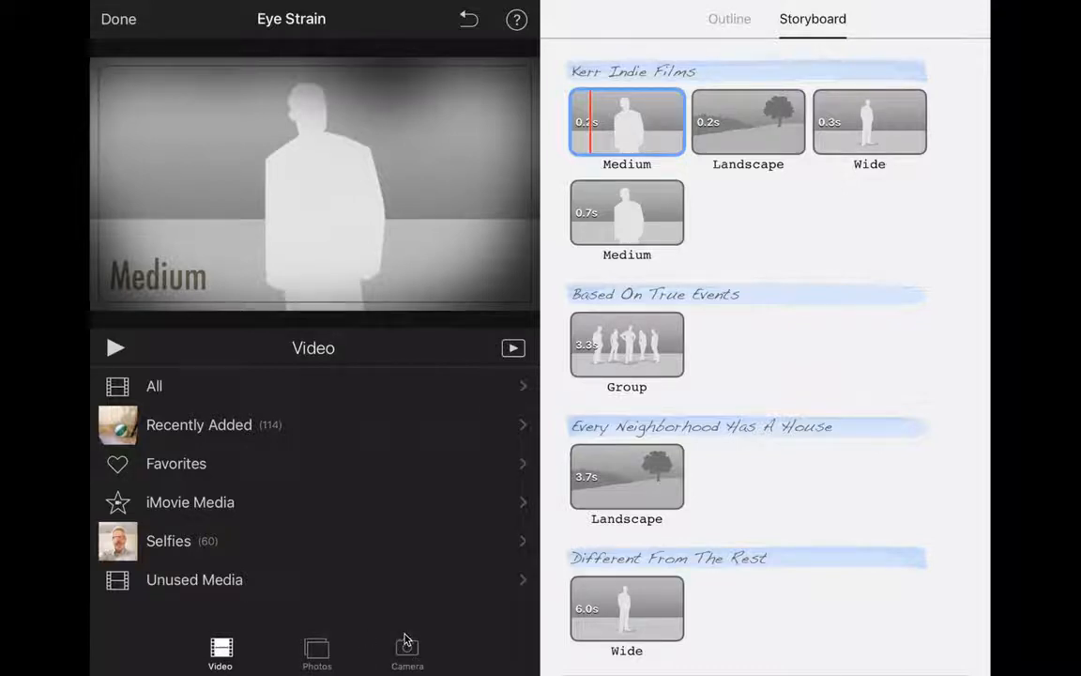
click(406, 649)
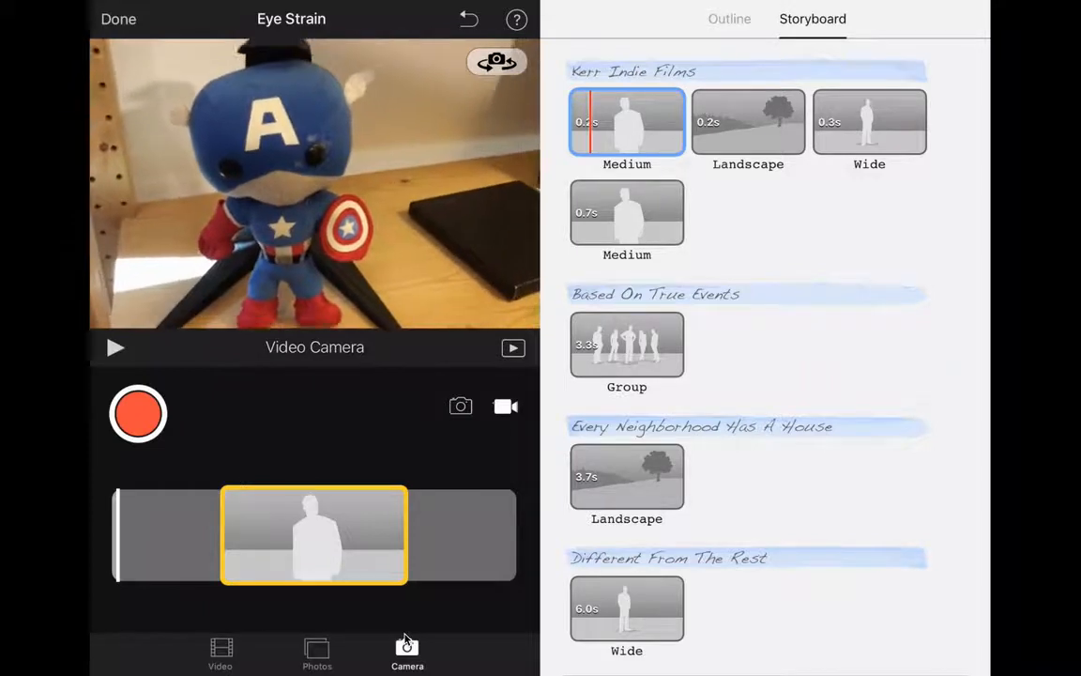
Step: Record a short clip of the plush toy into the first Medium shot
click(137, 412)
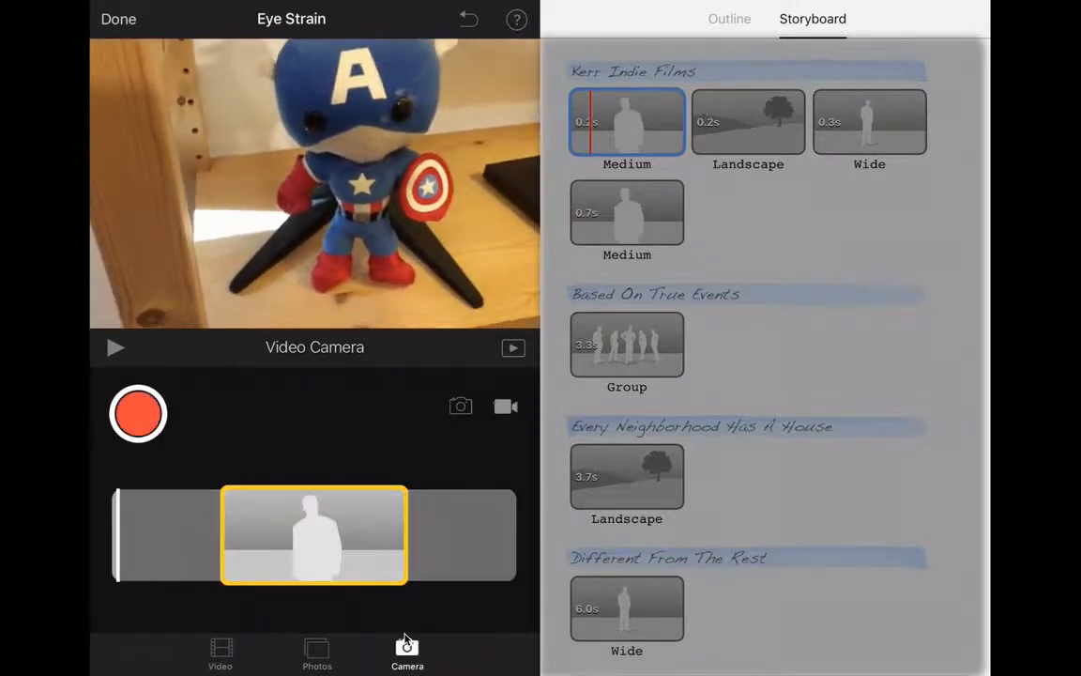
click(748, 122)
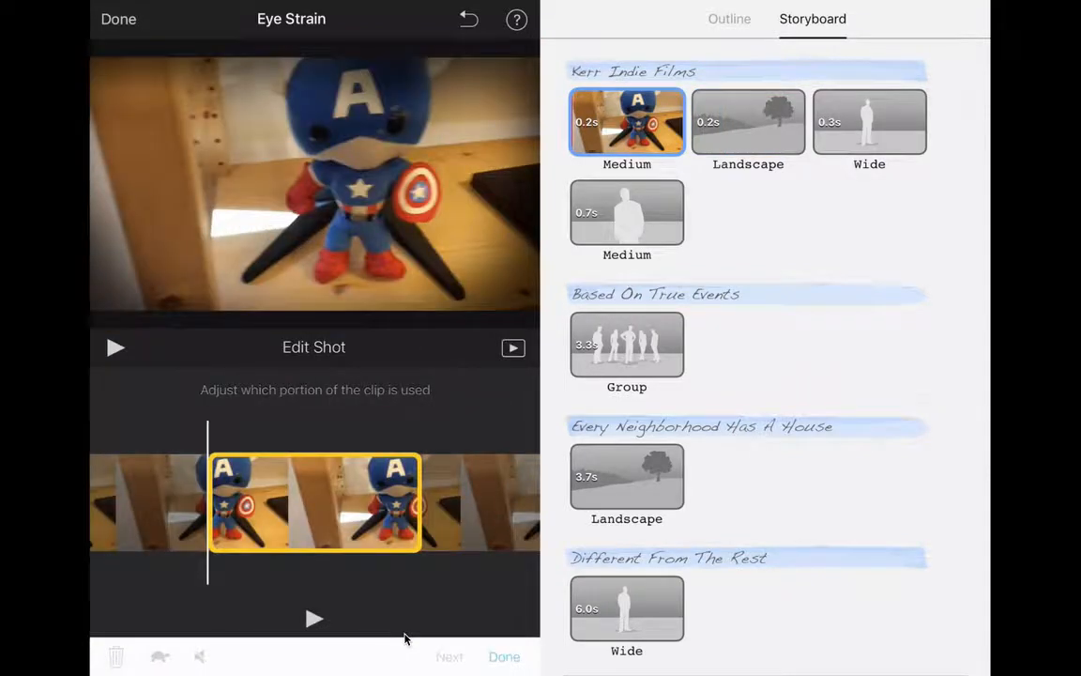
mouse_move(199, 645)
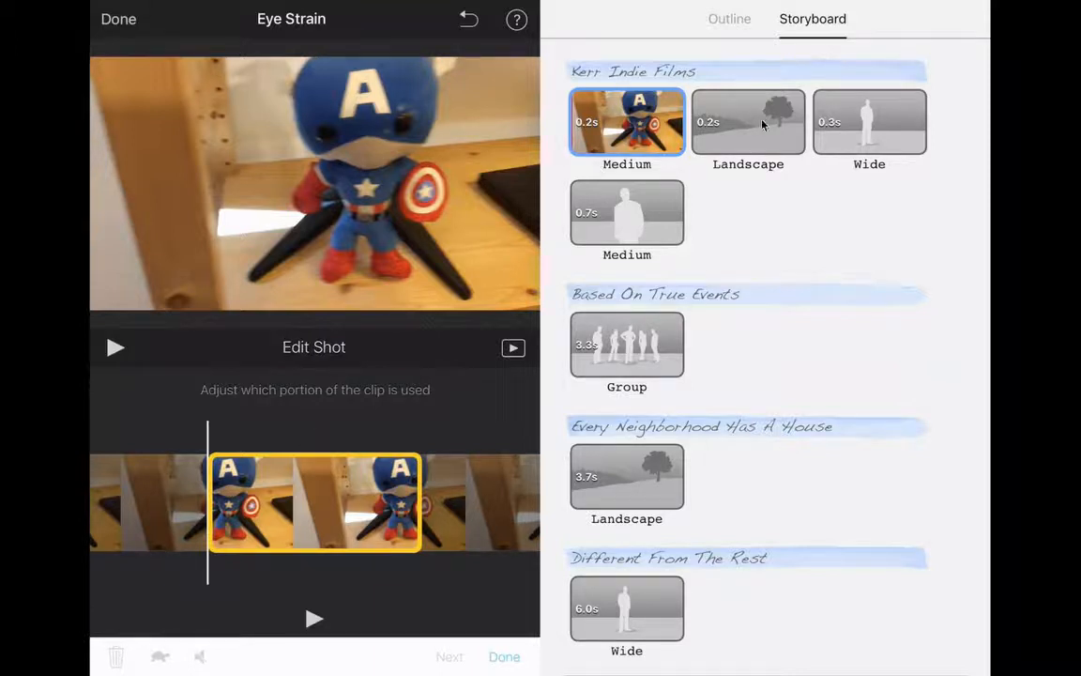
Step: Select the Landscape shot and browse the Video, then Photos, libraries for it
click(748, 122)
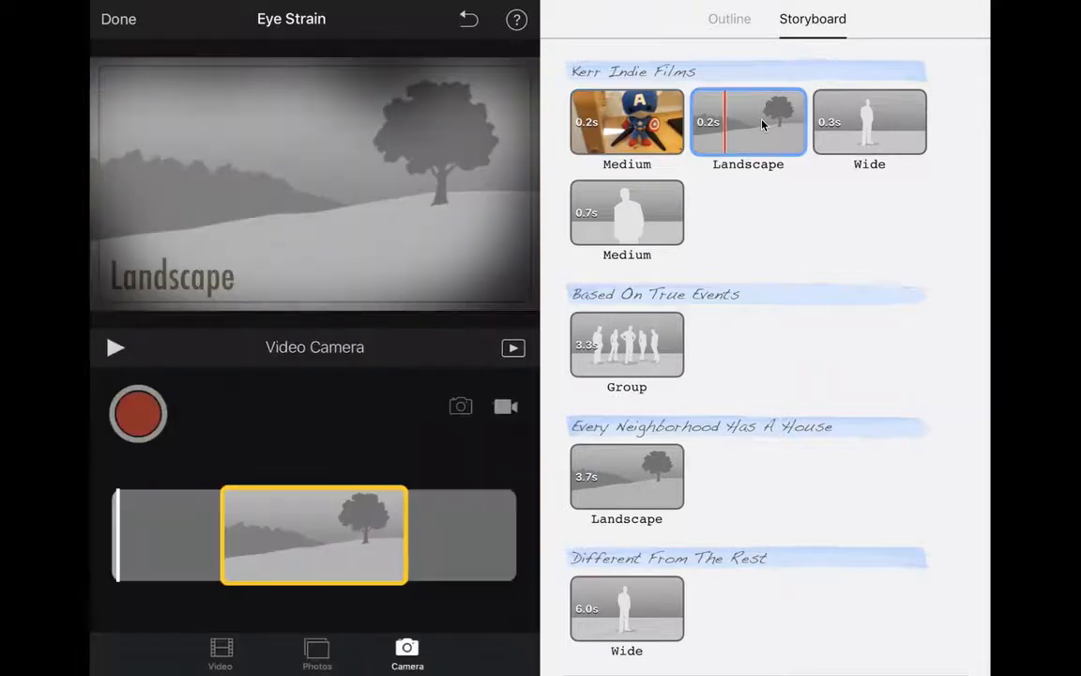
click(220, 655)
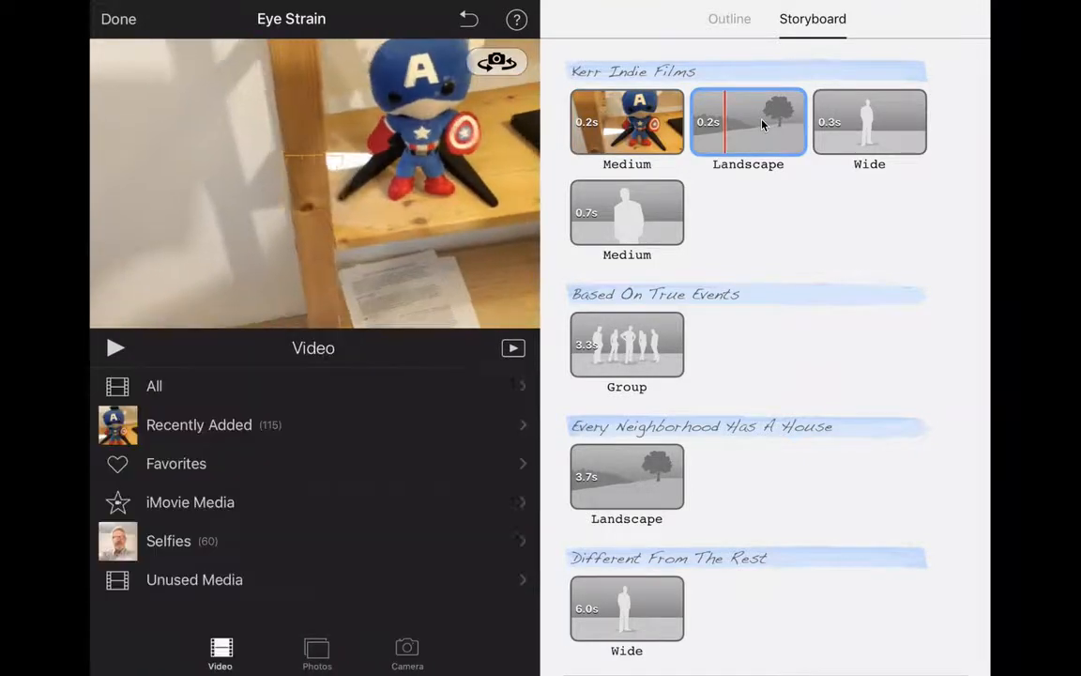
click(316, 647)
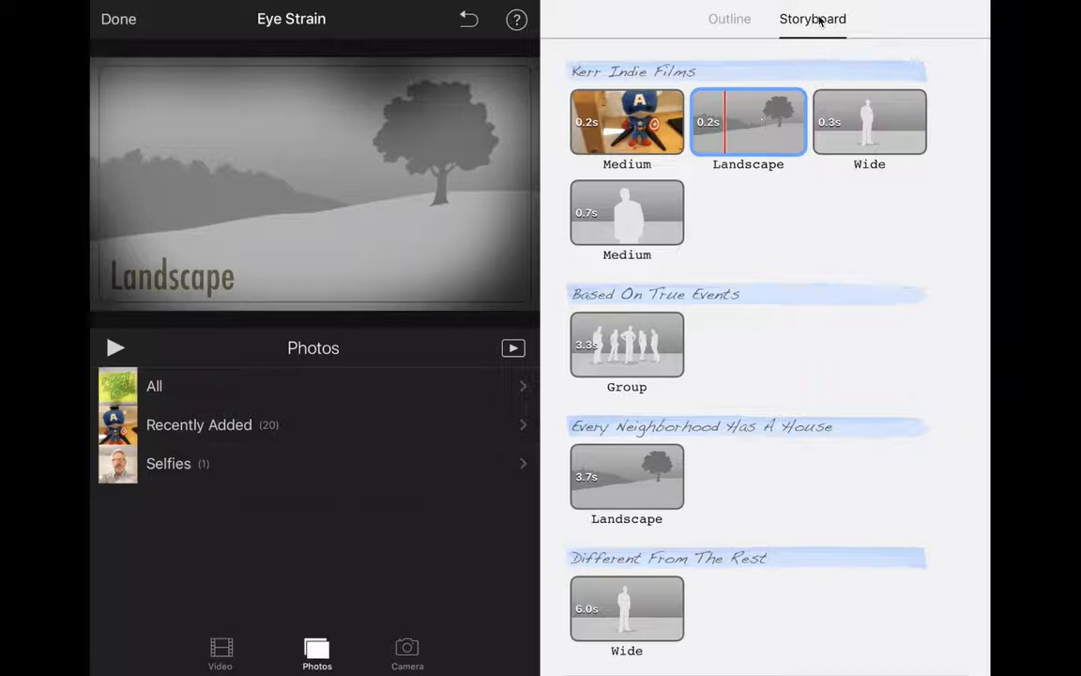
mouse_move(757, 284)
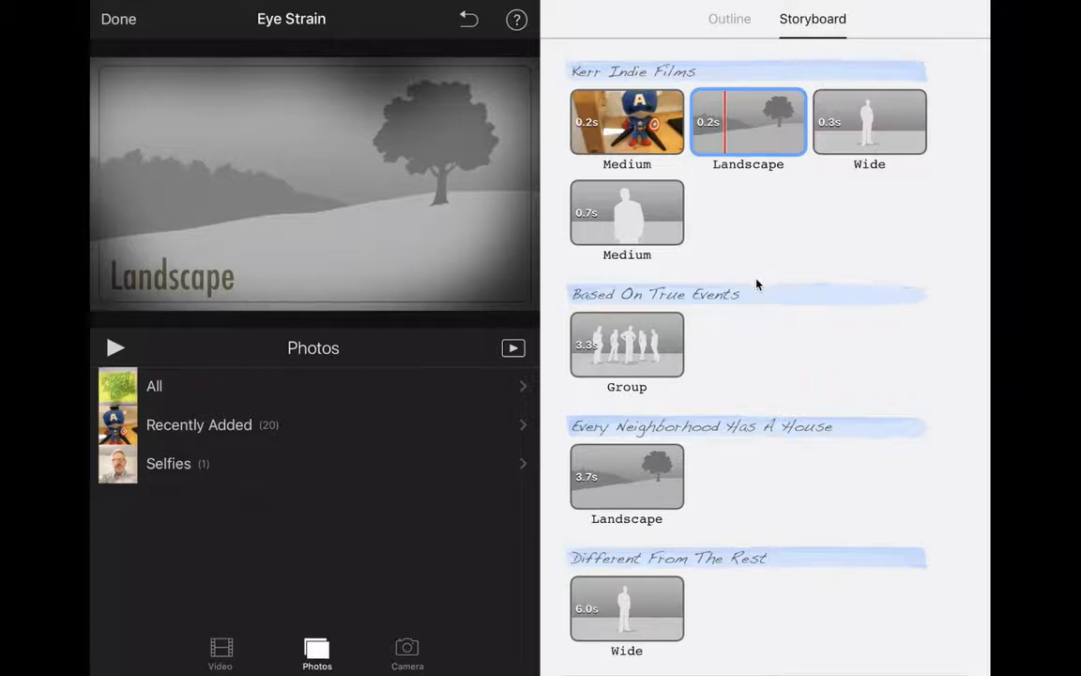
Step: Retitle the 'Based On True Events' card to 'Based On Lies'
click(656, 294)
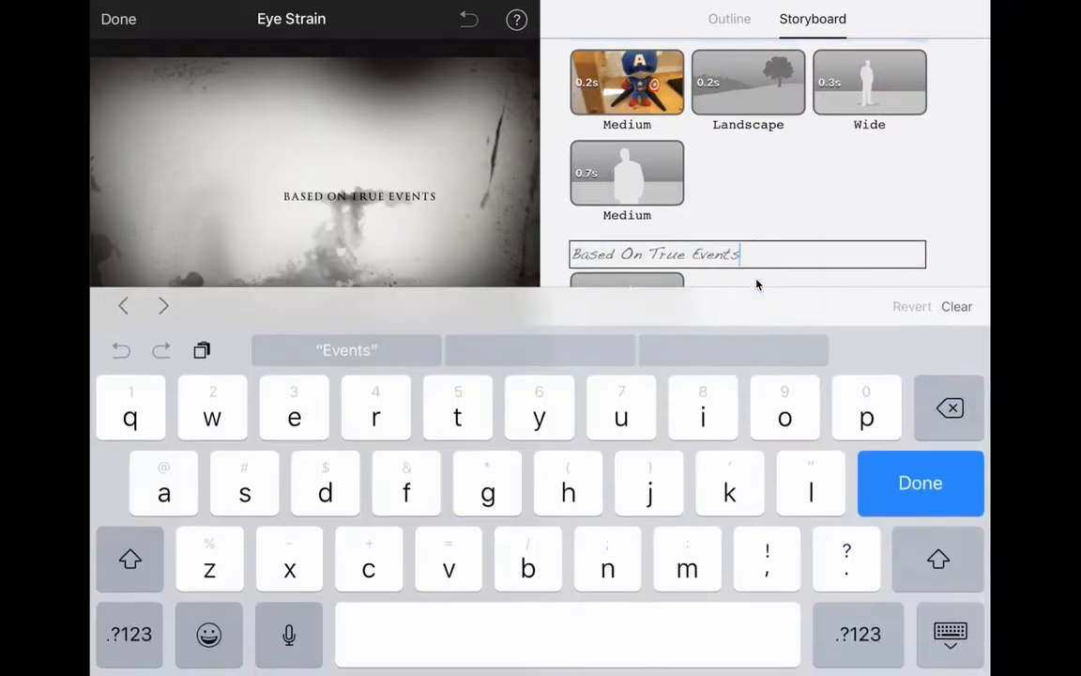
click(948, 408)
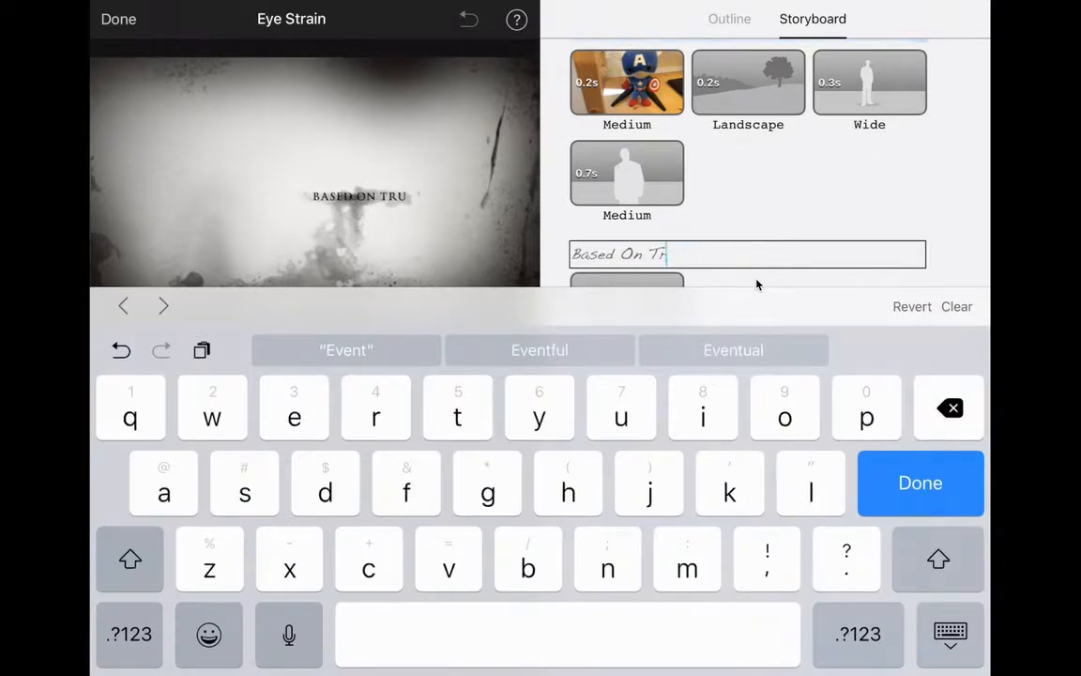
click(950, 408)
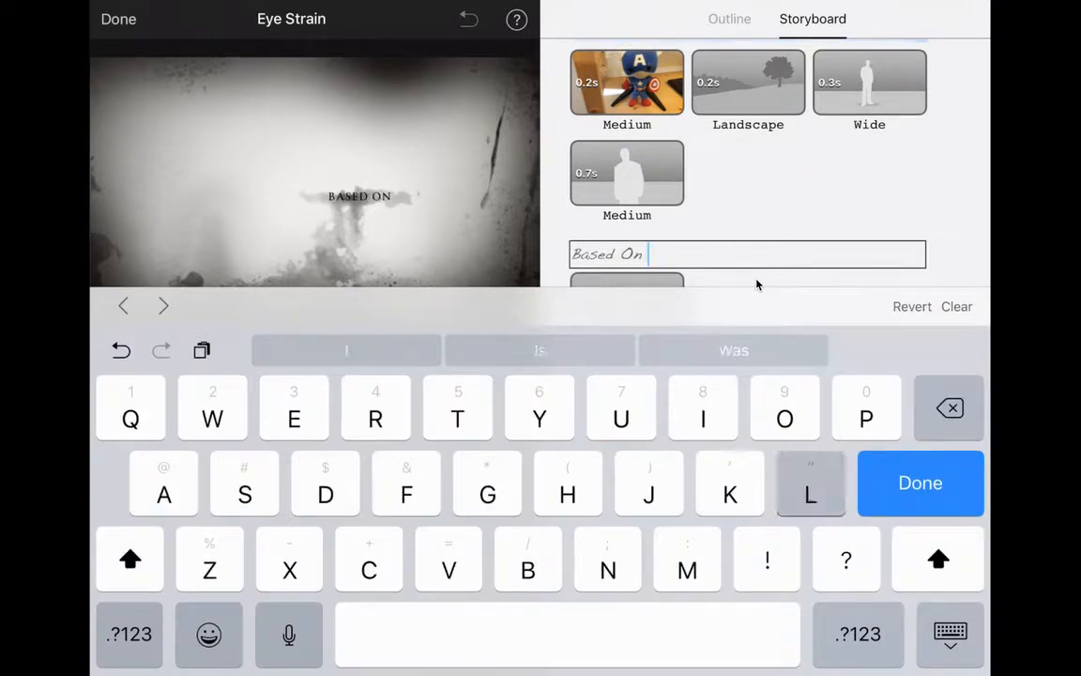
text(Lies)
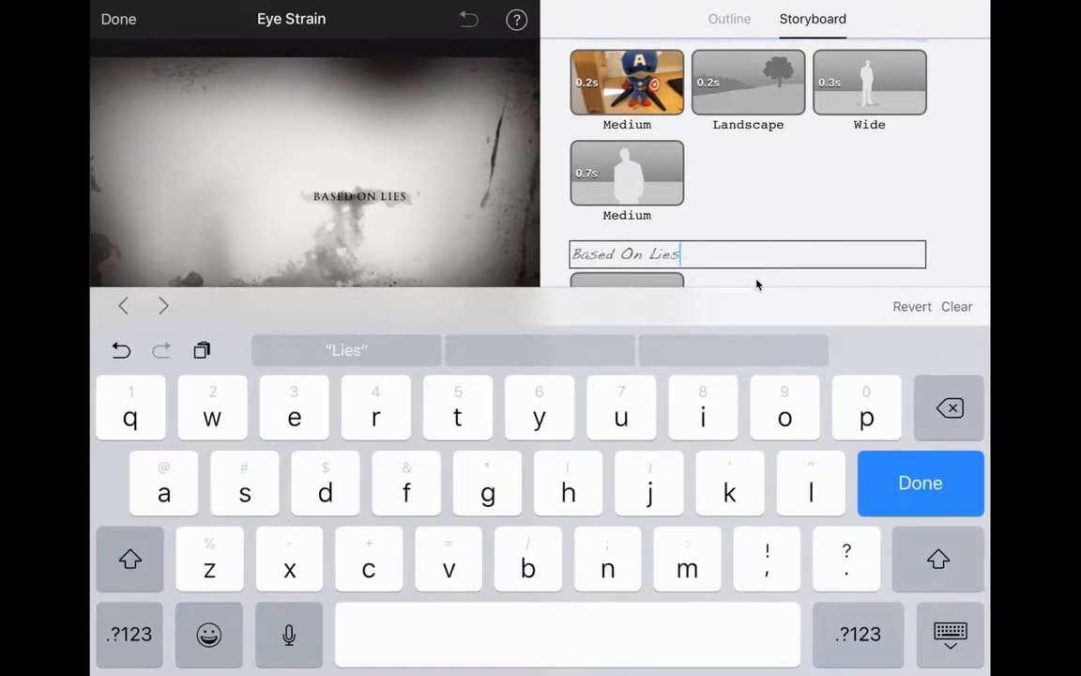
click(920, 483)
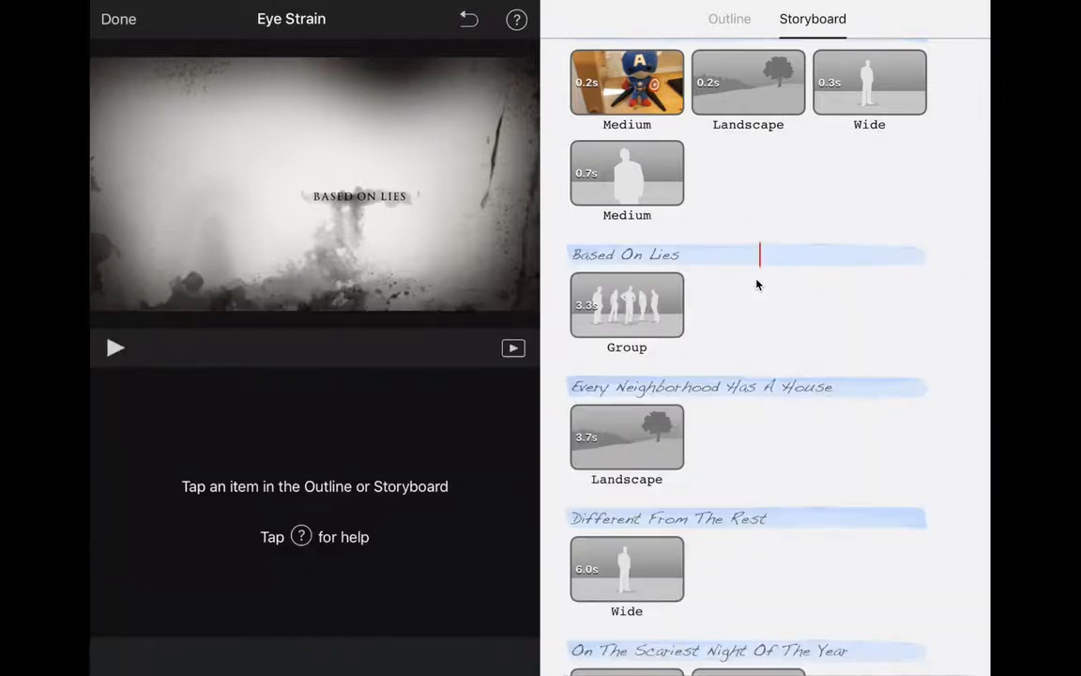
mouse_move(458, 155)
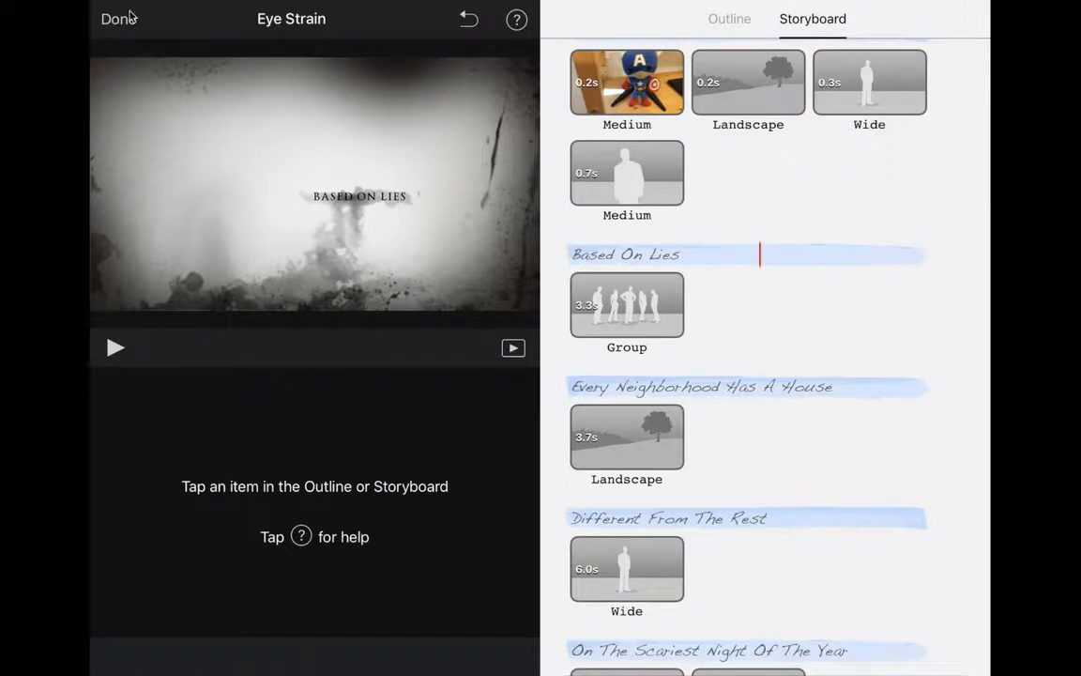
mouse_move(129, 30)
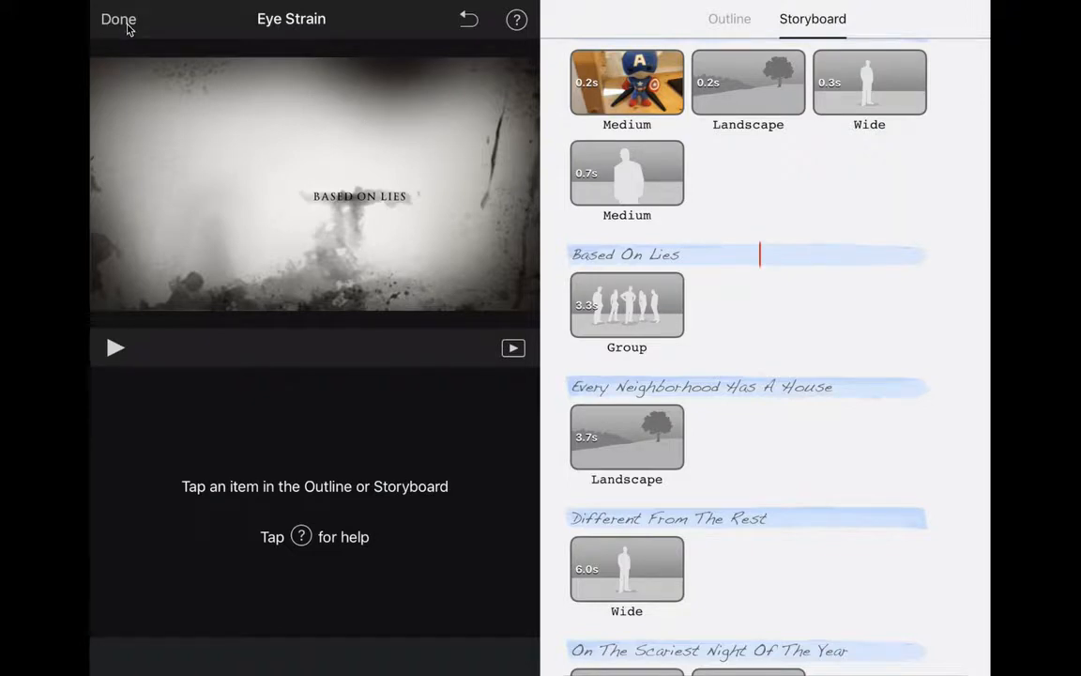
Step: Exit the trailer editor to the Eye Strain project page showing 1 min 3 sec
click(118, 19)
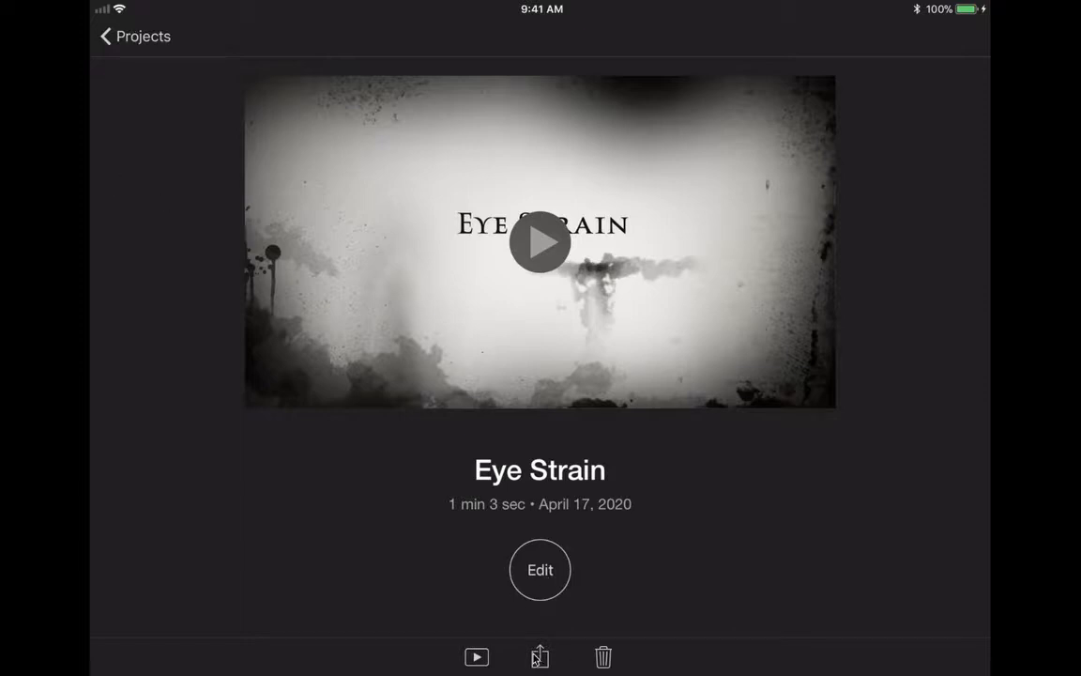
mouse_move(540, 627)
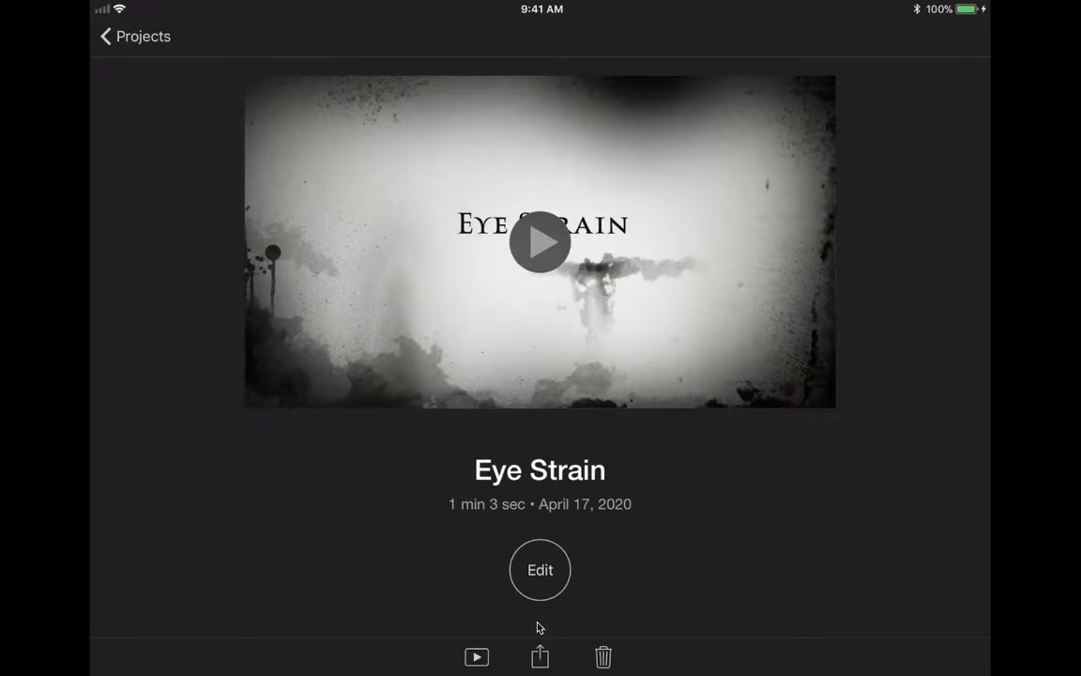
Step: Show the Eye Strain share destinations such as YouTube, Mail and Save Video
click(540, 657)
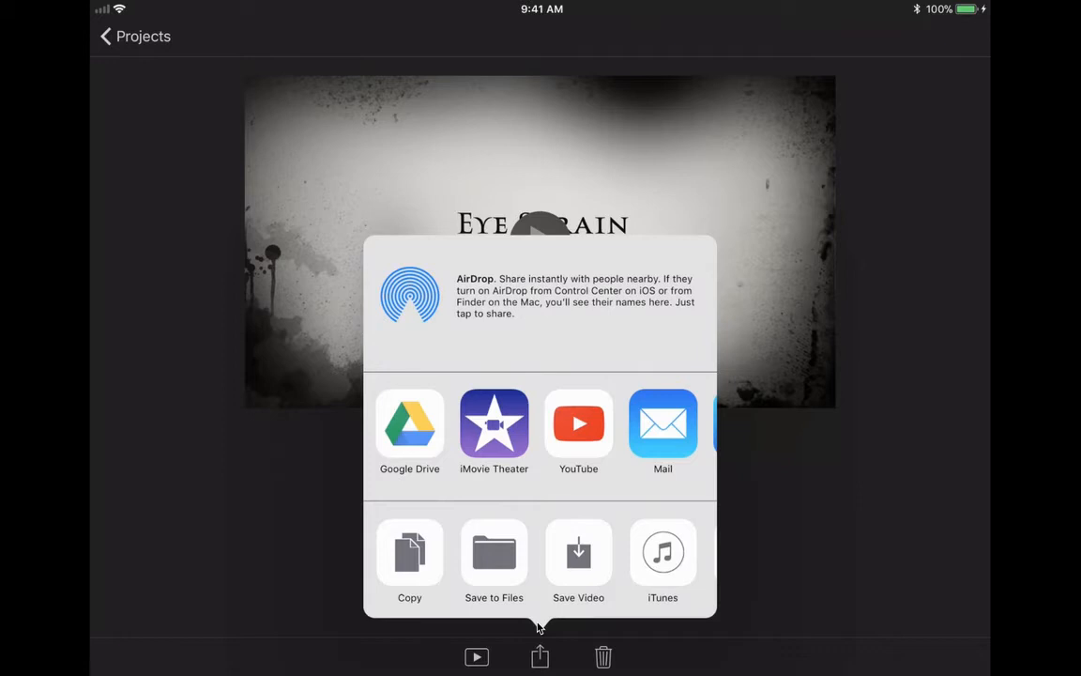
mouse_move(841, 28)
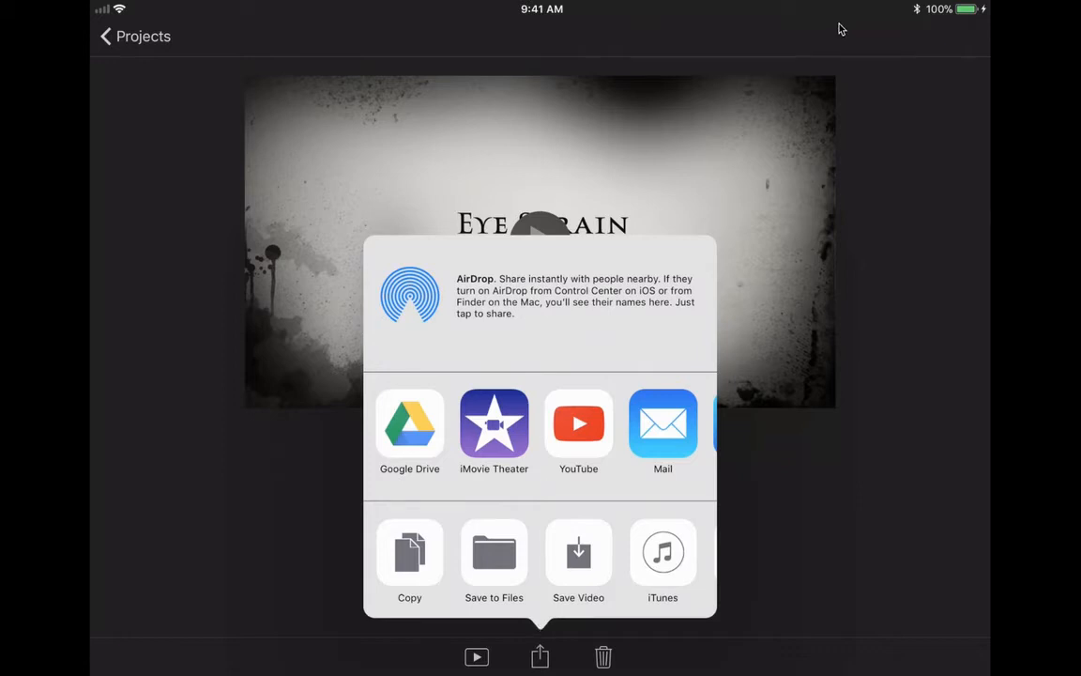